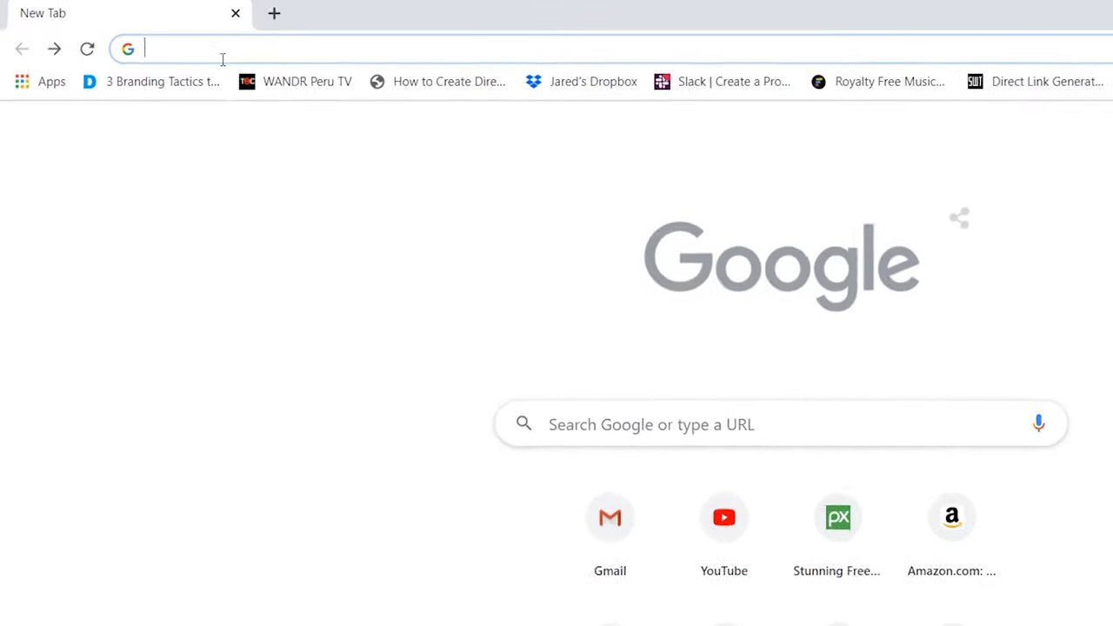
text(logomakr)
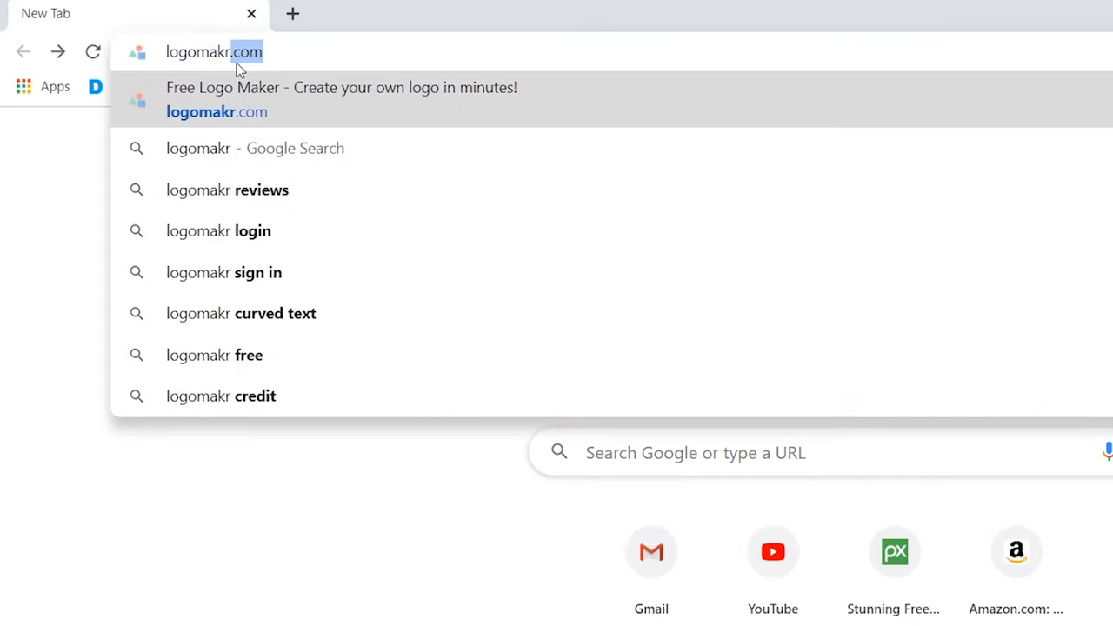